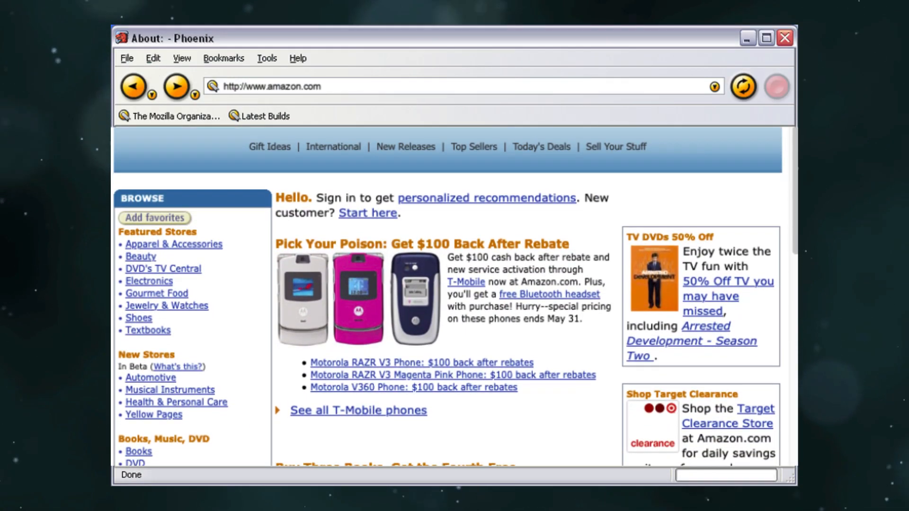
# Browse and scroll through pages while the narration plays, landing on TILvids' recently added videos.
pyautogui.scroll(-3)
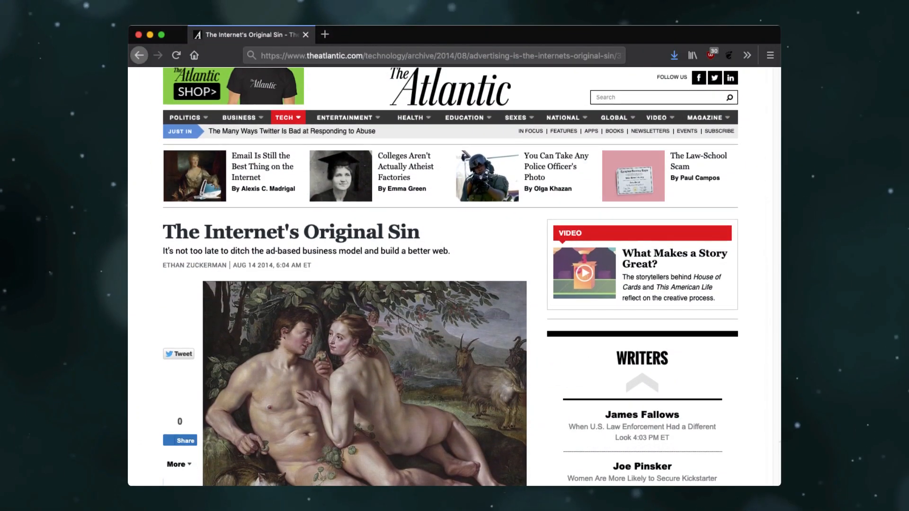
pyautogui.scroll(-3)
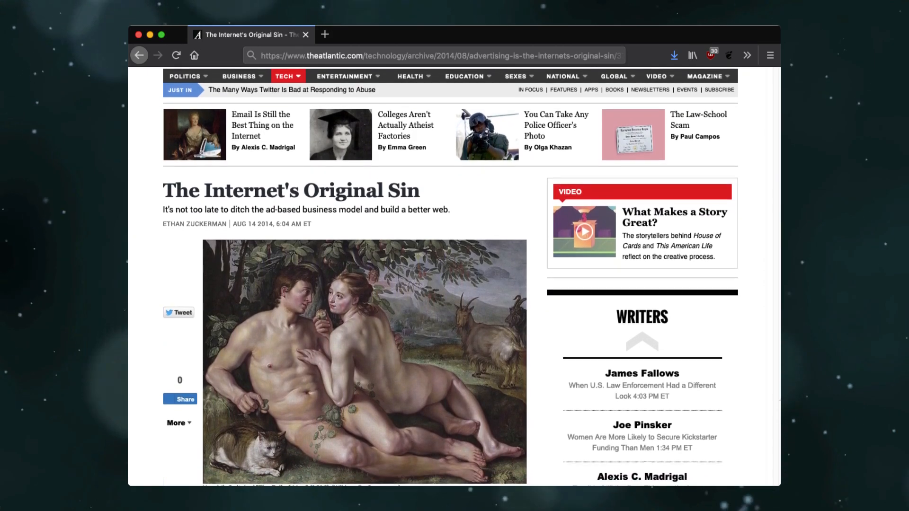
pyautogui.scroll(-3)
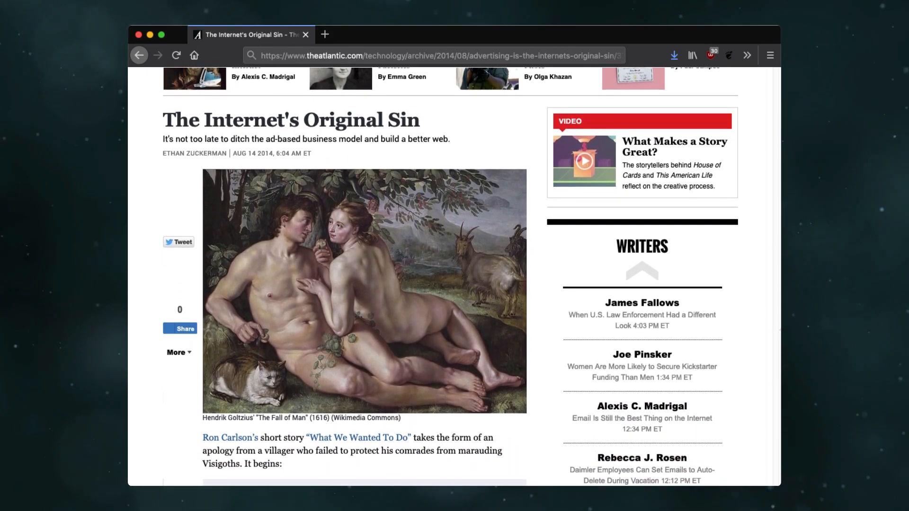
pyautogui.scroll(-3)
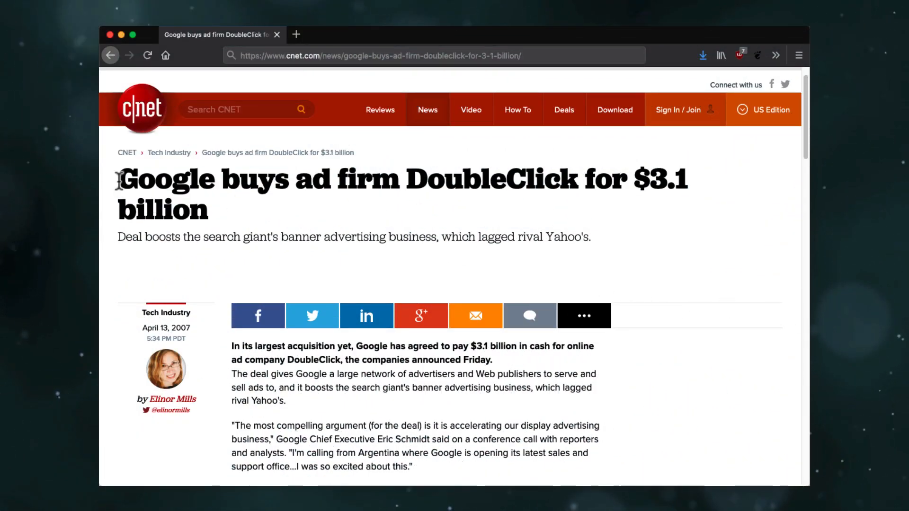
pyautogui.moveTo(118, 179); pyautogui.dragTo(691, 194)
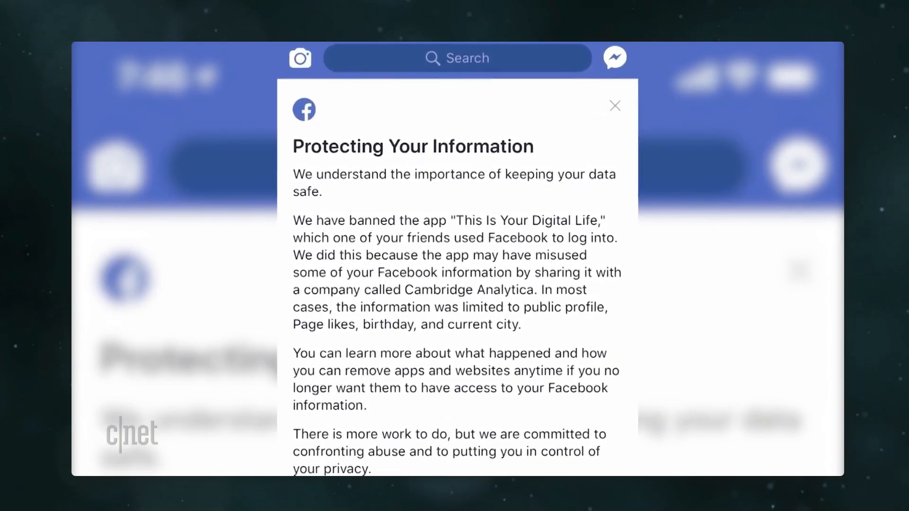
pyautogui.click(615, 105)
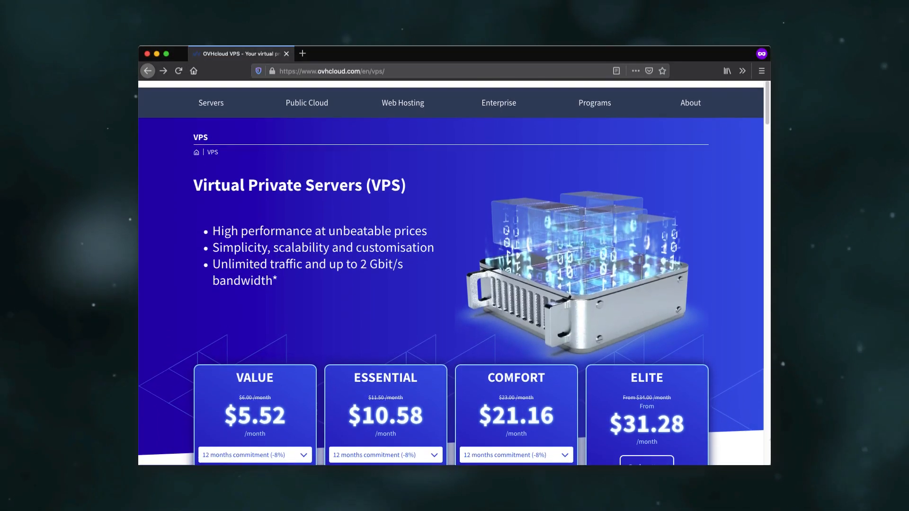
pyautogui.scroll(-3)
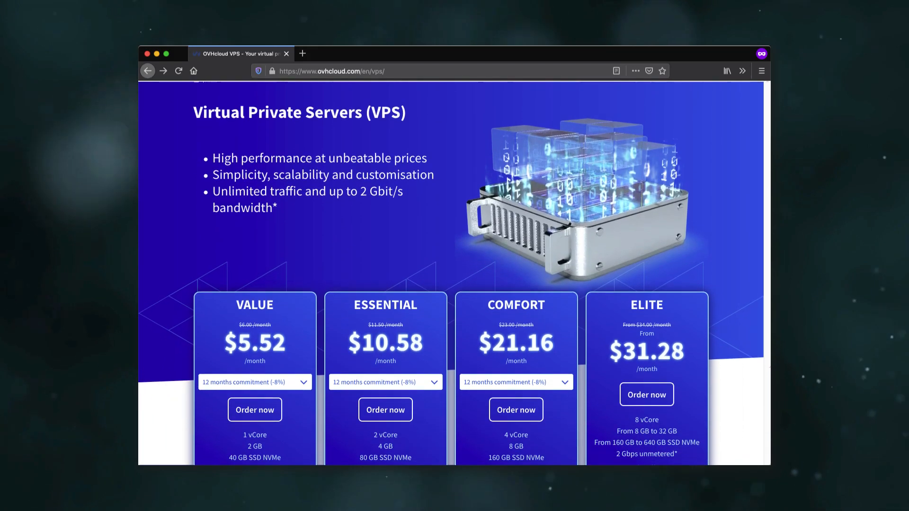
pyautogui.scroll(-3)
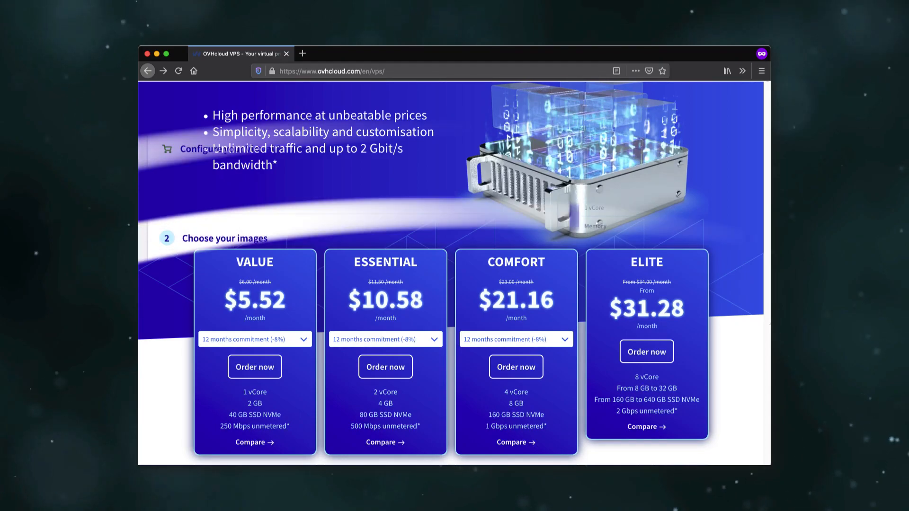
pyautogui.click(255, 367)
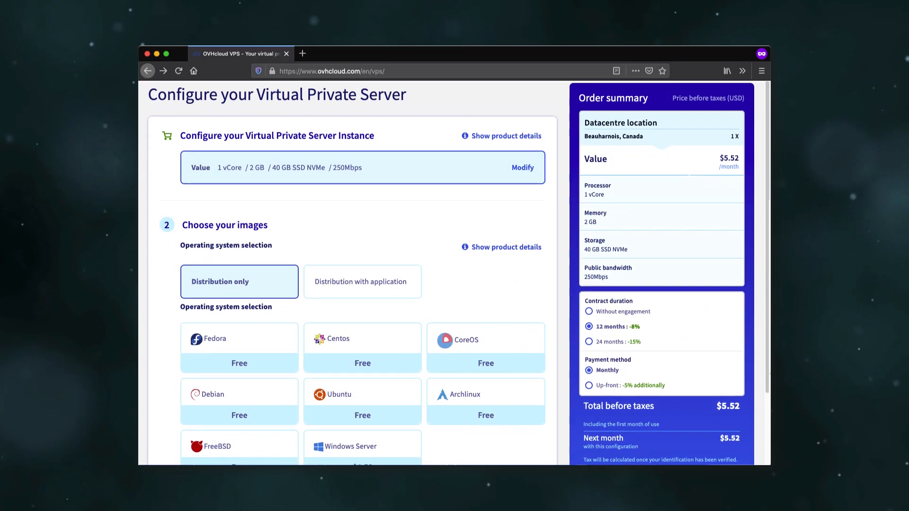
pyautogui.scroll(-3)
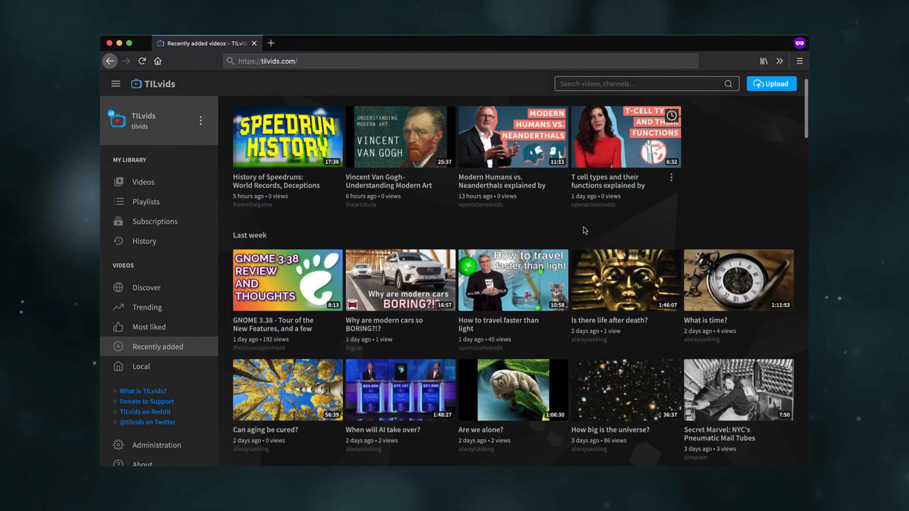
# Open the 'When will AI take over?' video from the recently added list.
pyautogui.scroll(-3)
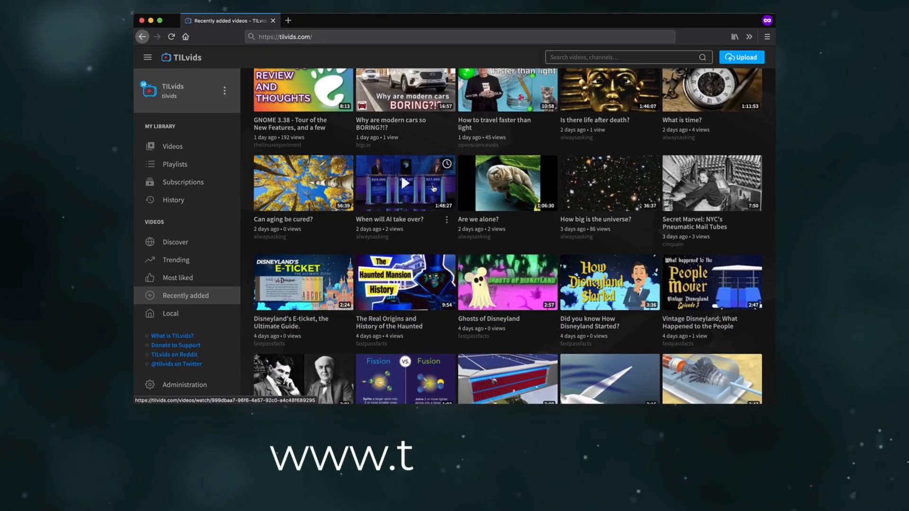
pyautogui.click(405, 183)
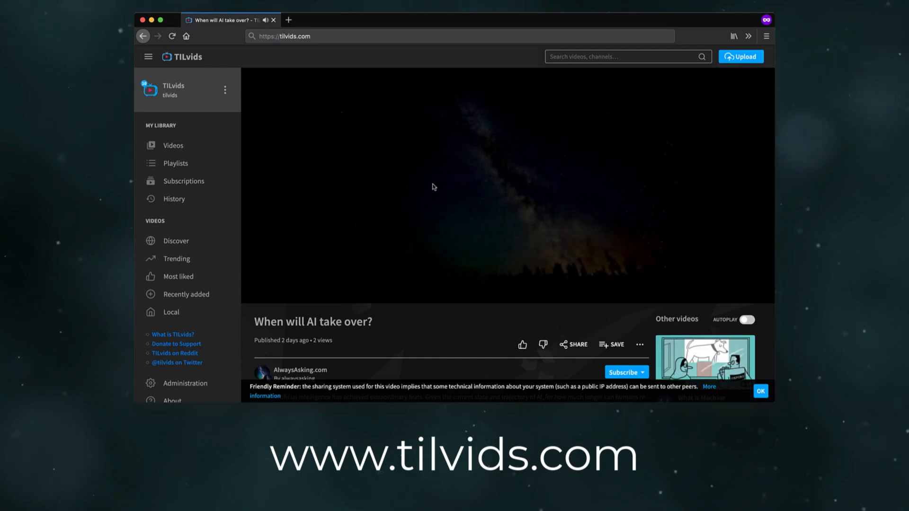